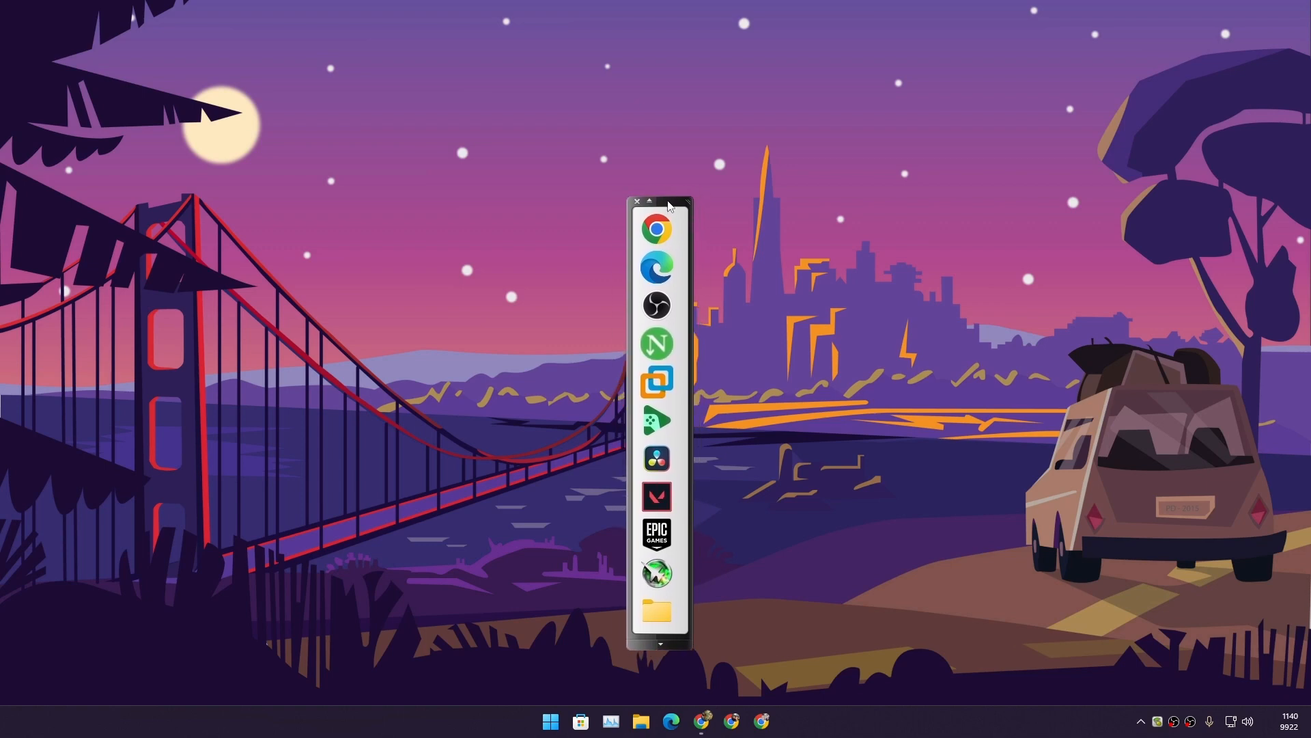
# Step: Show the Appetizer website in Chrome and scroll through its Features list
pyautogui.click(657, 233)
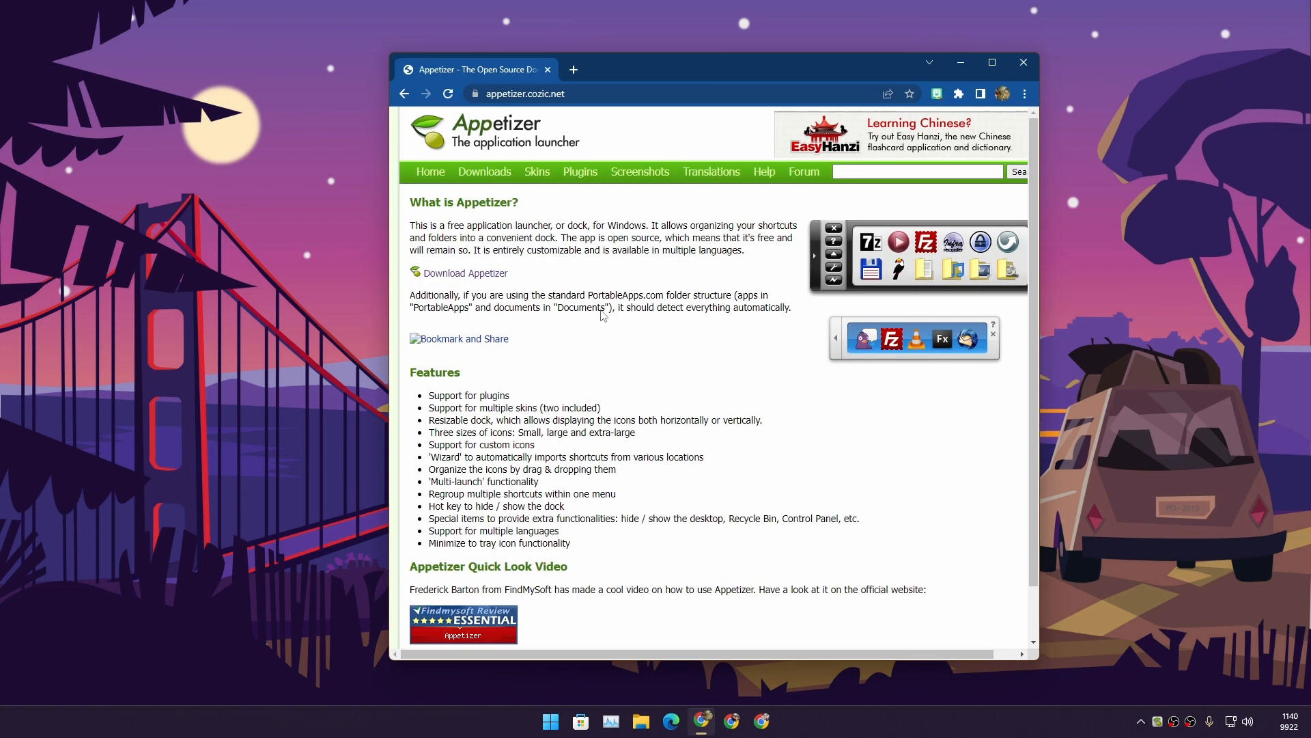
pyautogui.scroll(-3)
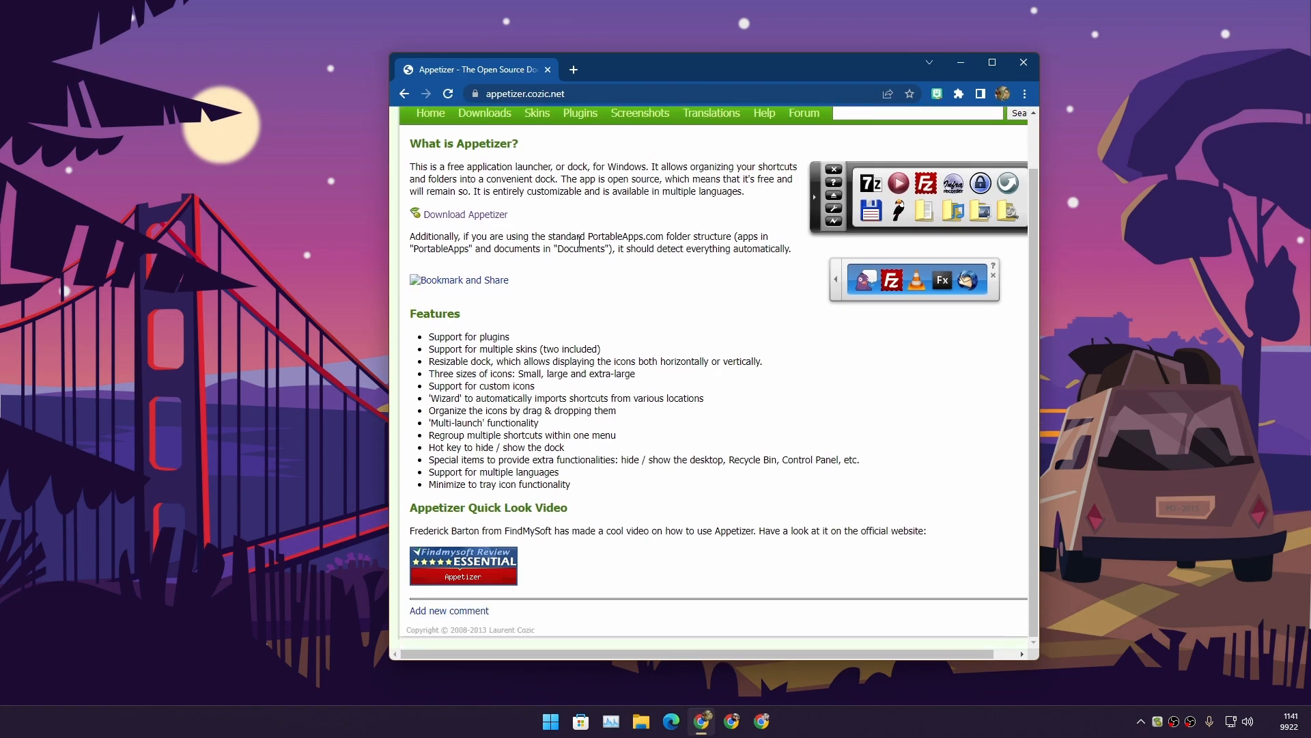
pyautogui.scroll(3)
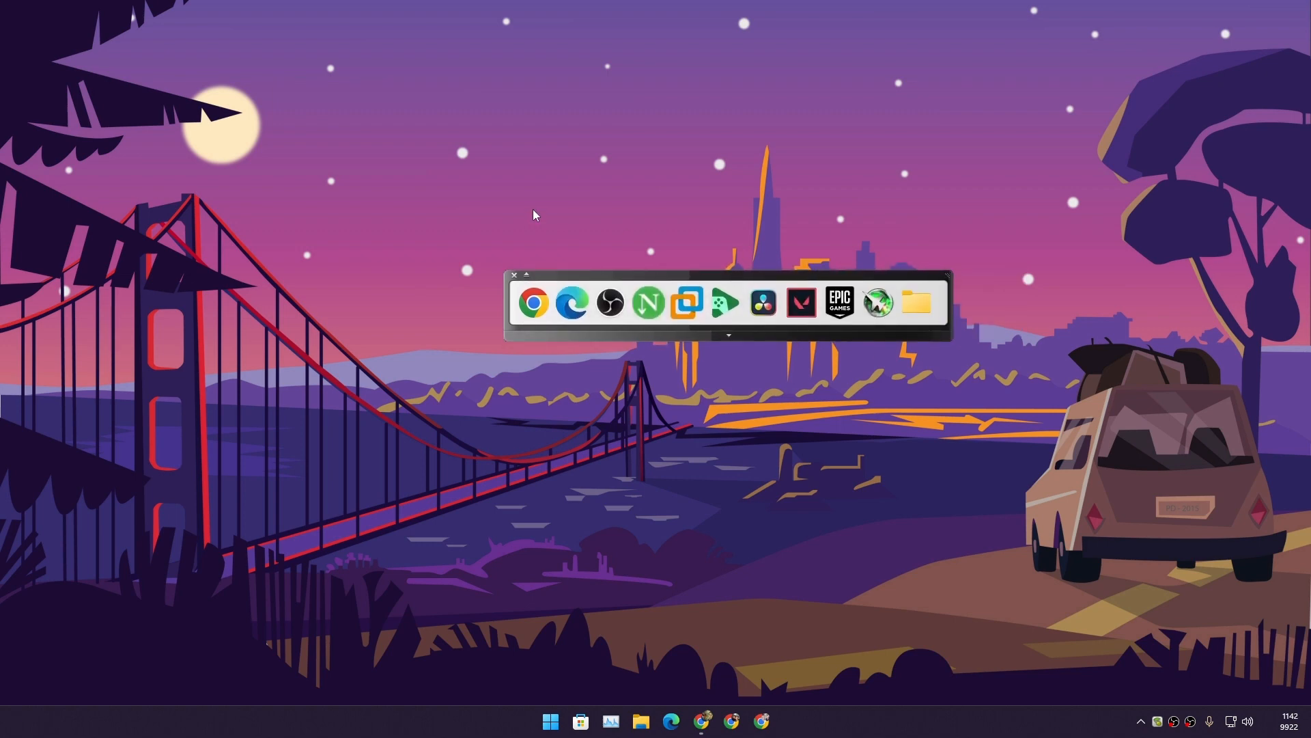
# Step: Show the desktop icons again and bring up the Appetizer tray menu
pyautogui.rightClick(534, 214)
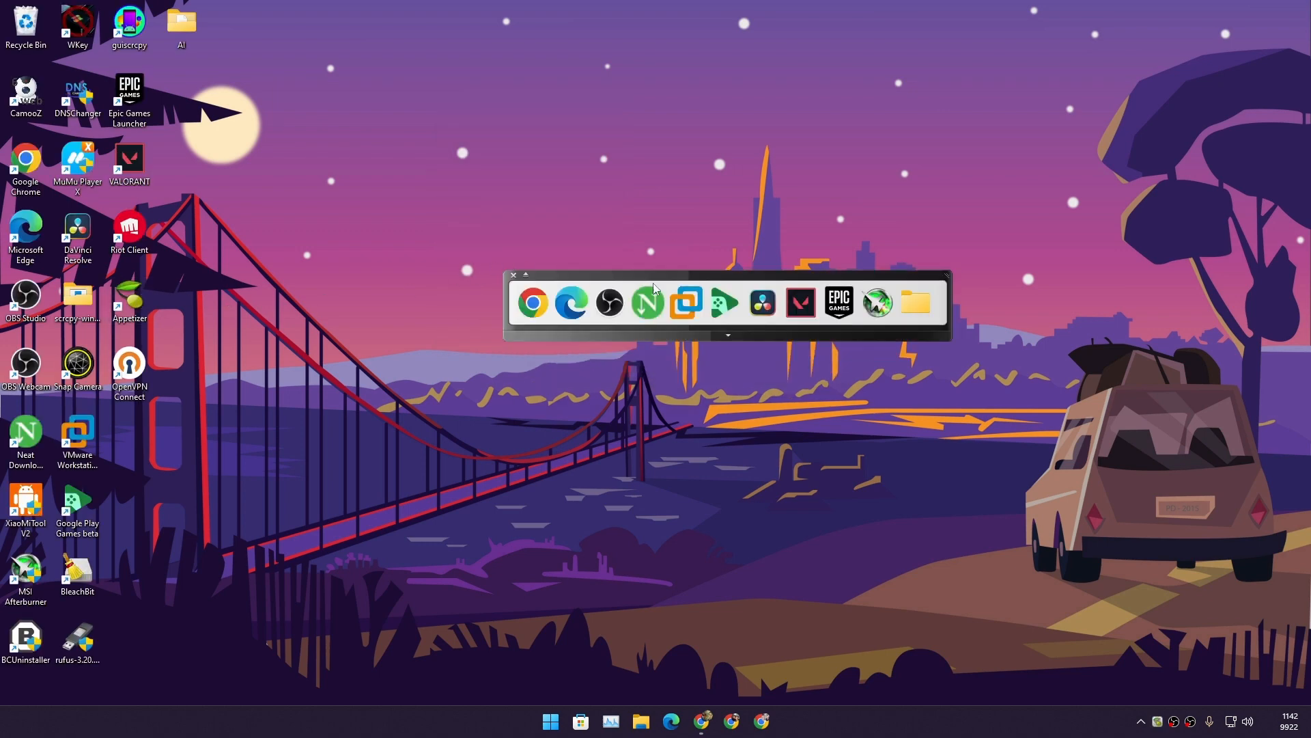
pyautogui.rightClick(1156, 722)
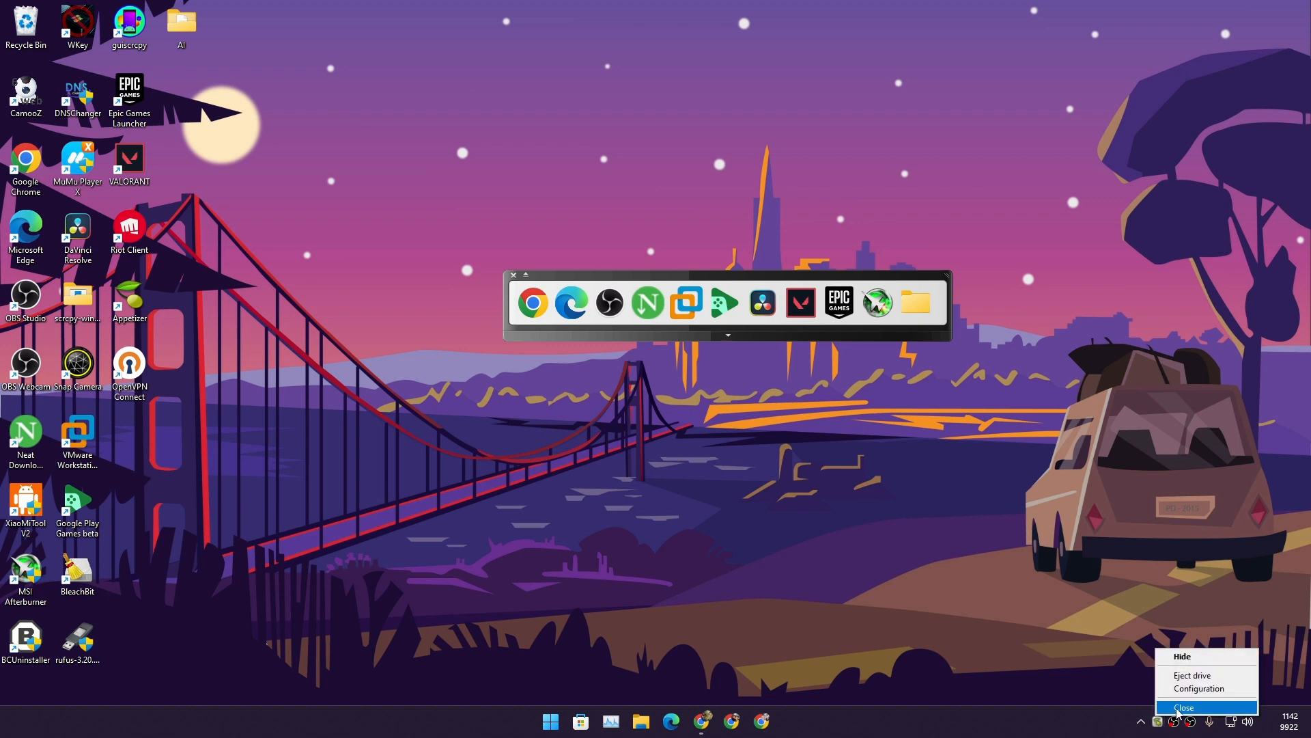
pyautogui.click(1182, 707)
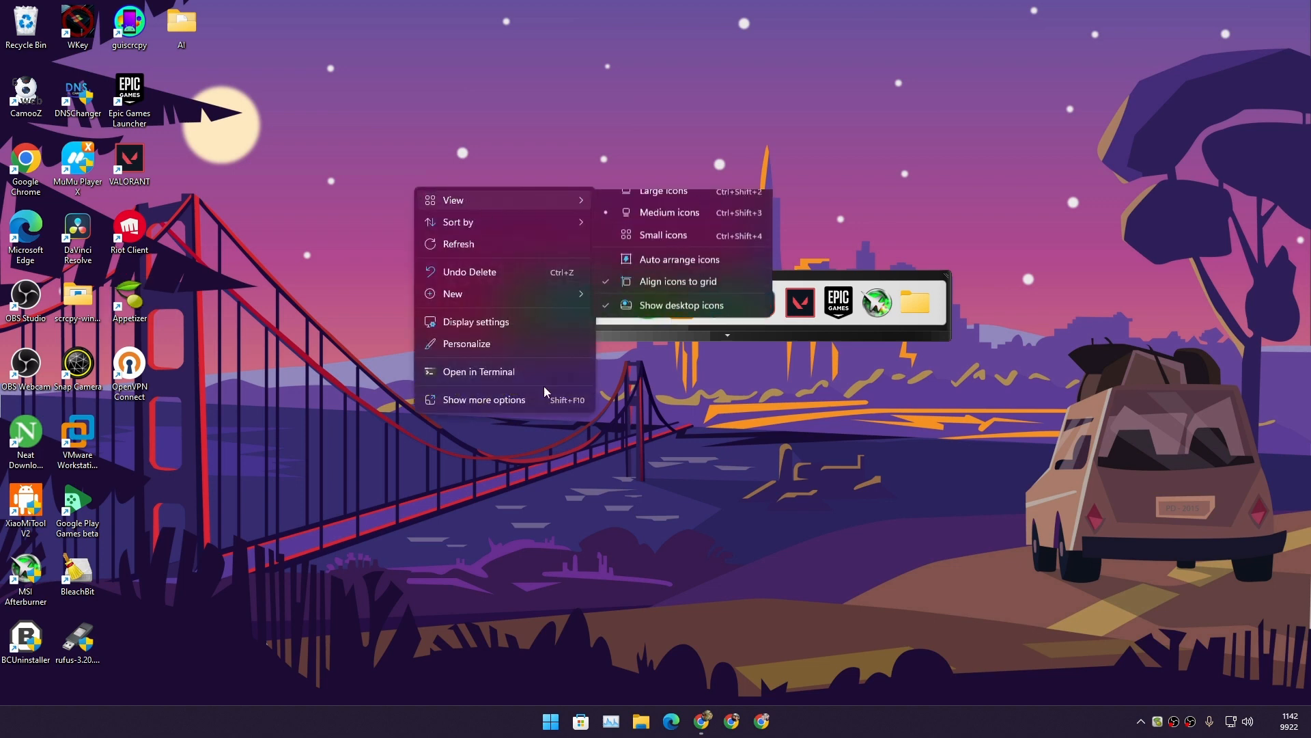
# Step: Open Task Manager and confirm Appetizer (32 bit) is running
pyautogui.click(611, 719)
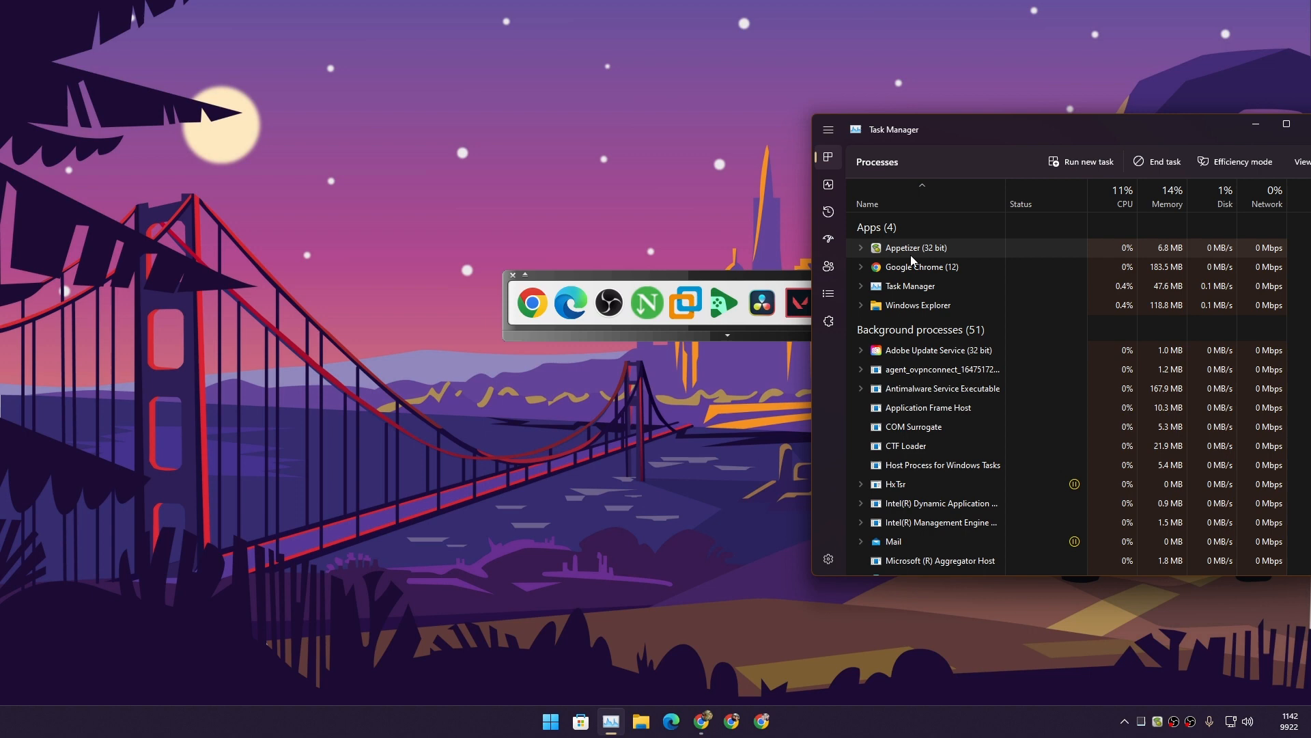
pyautogui.moveTo(1163, 257)
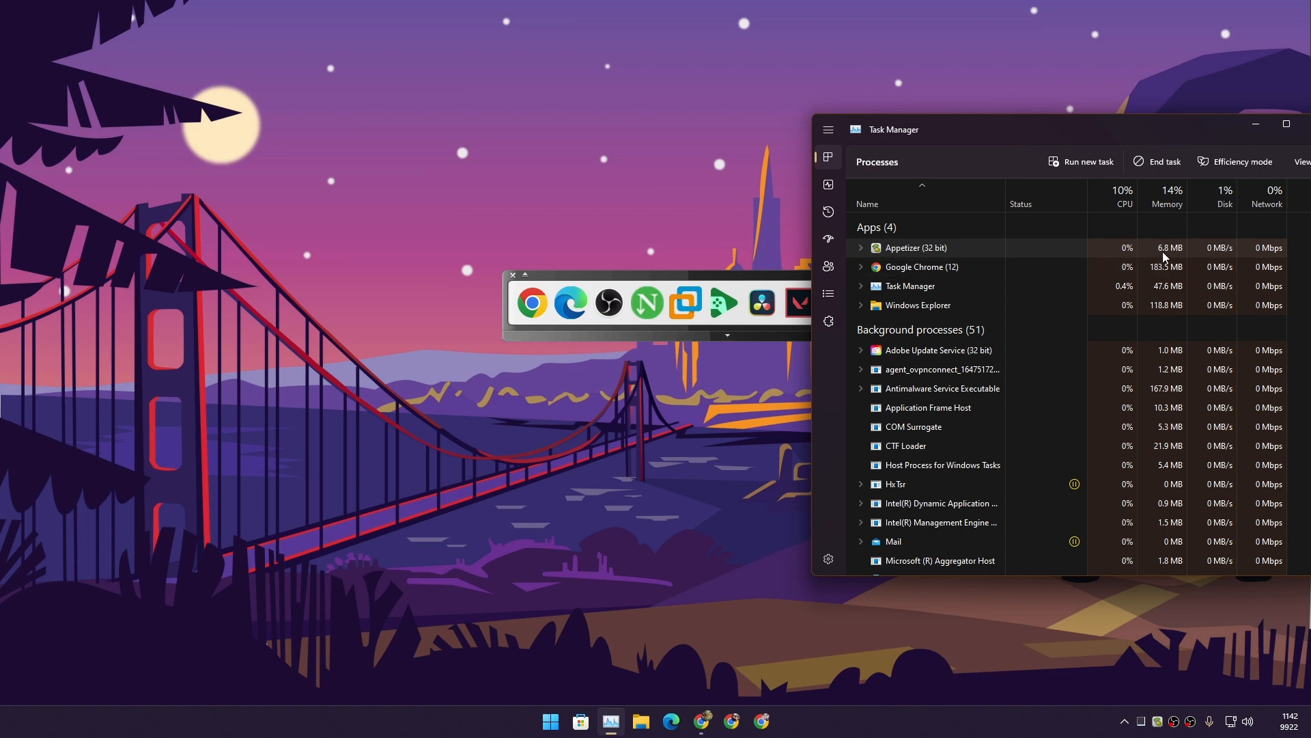
pyautogui.moveTo(1127, 127)
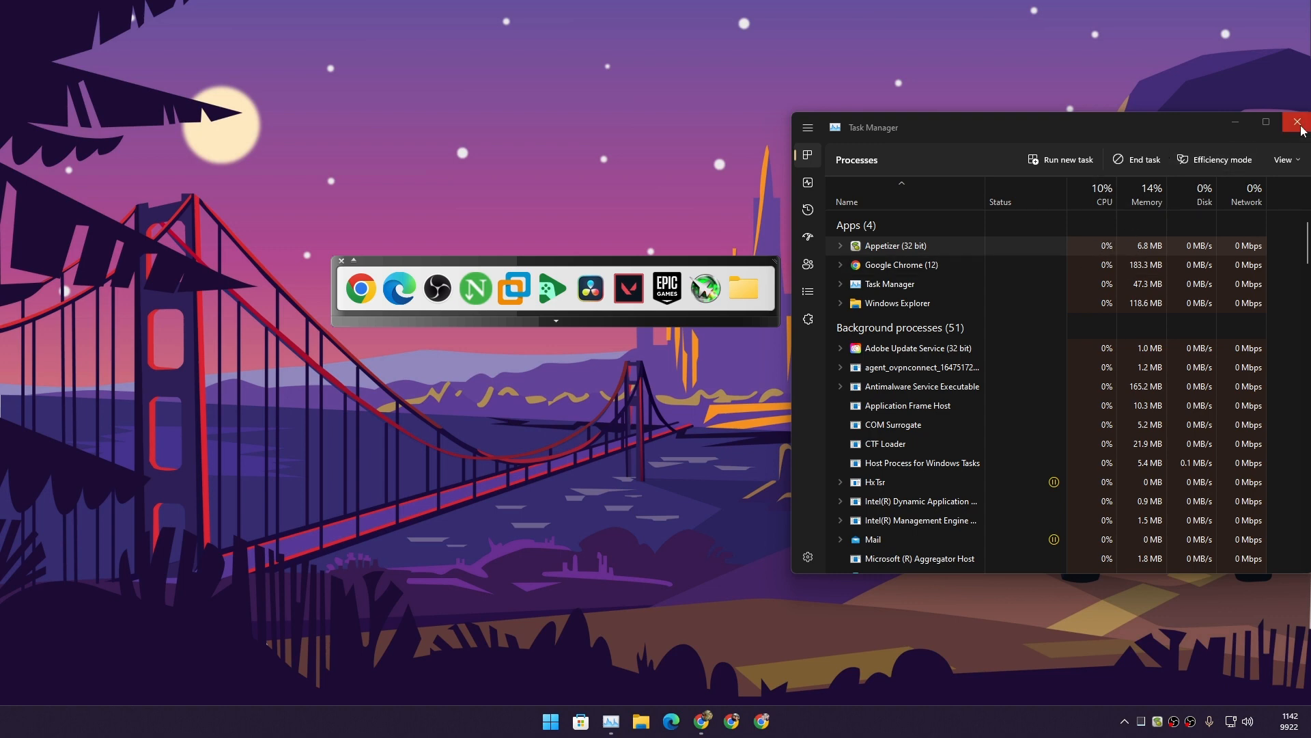
# Step: Close Task Manager, add the guiscrcpy shortcut to the dock, then right-click the dock
pyautogui.click(1297, 121)
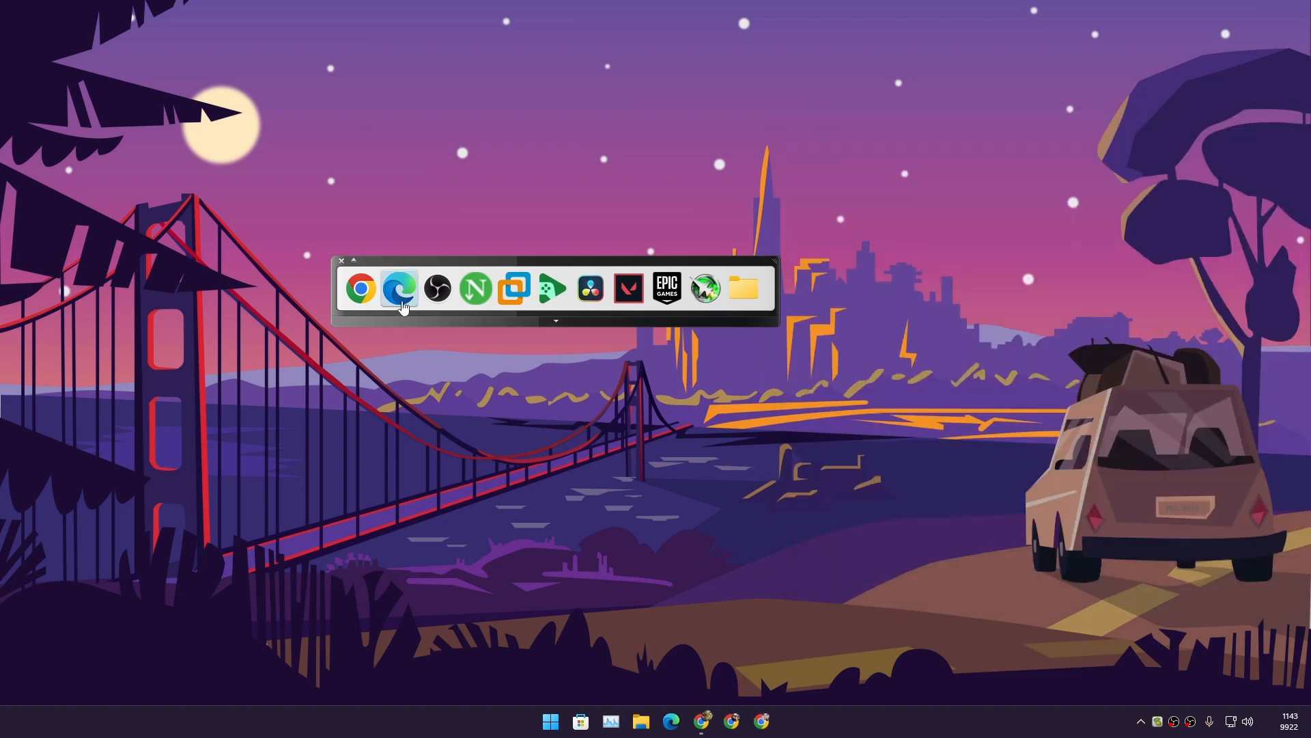
pyautogui.click(360, 288)
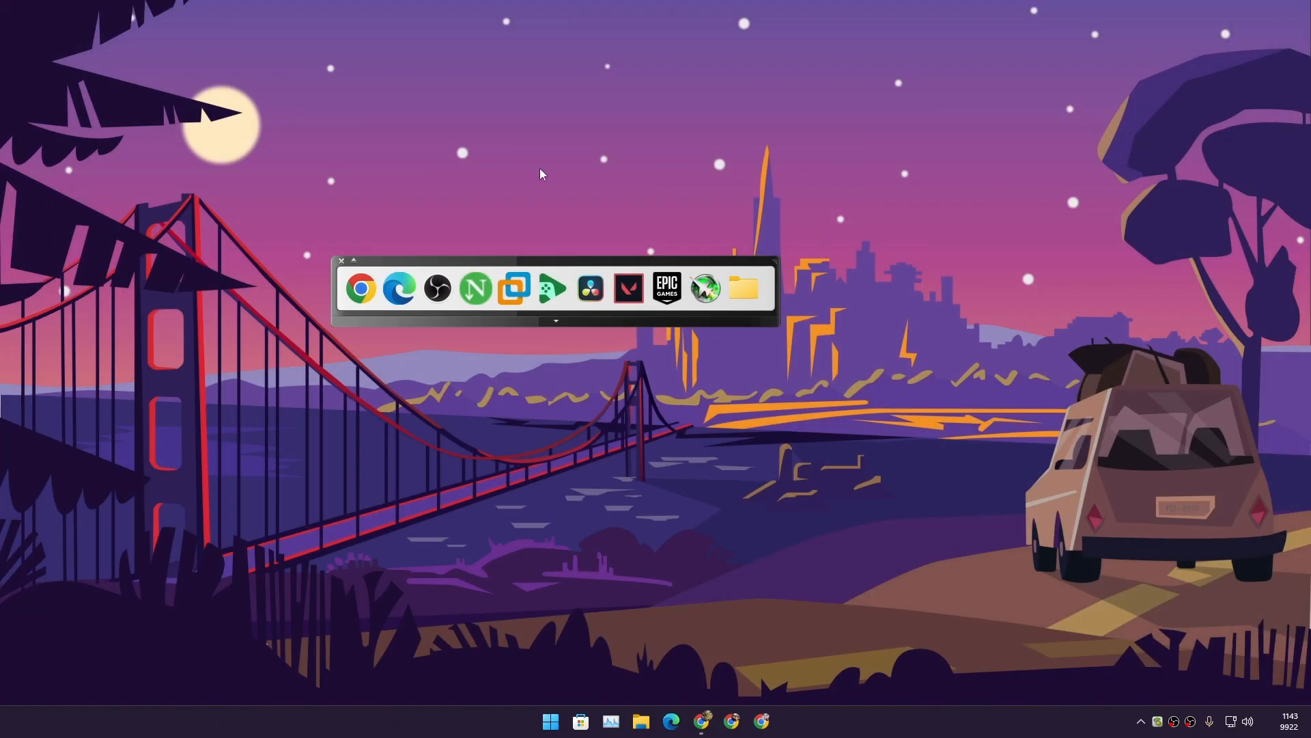
pyautogui.moveTo(487, 180)
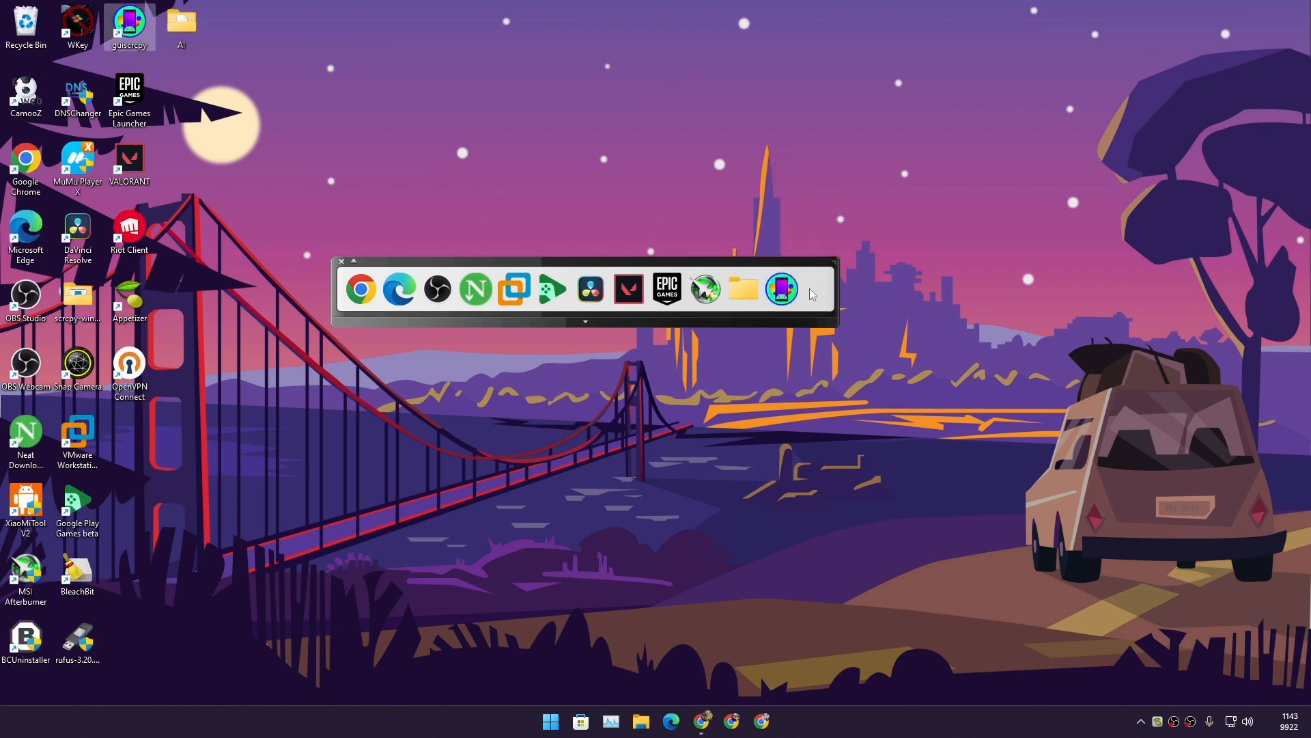
pyautogui.rightClick(811, 294)
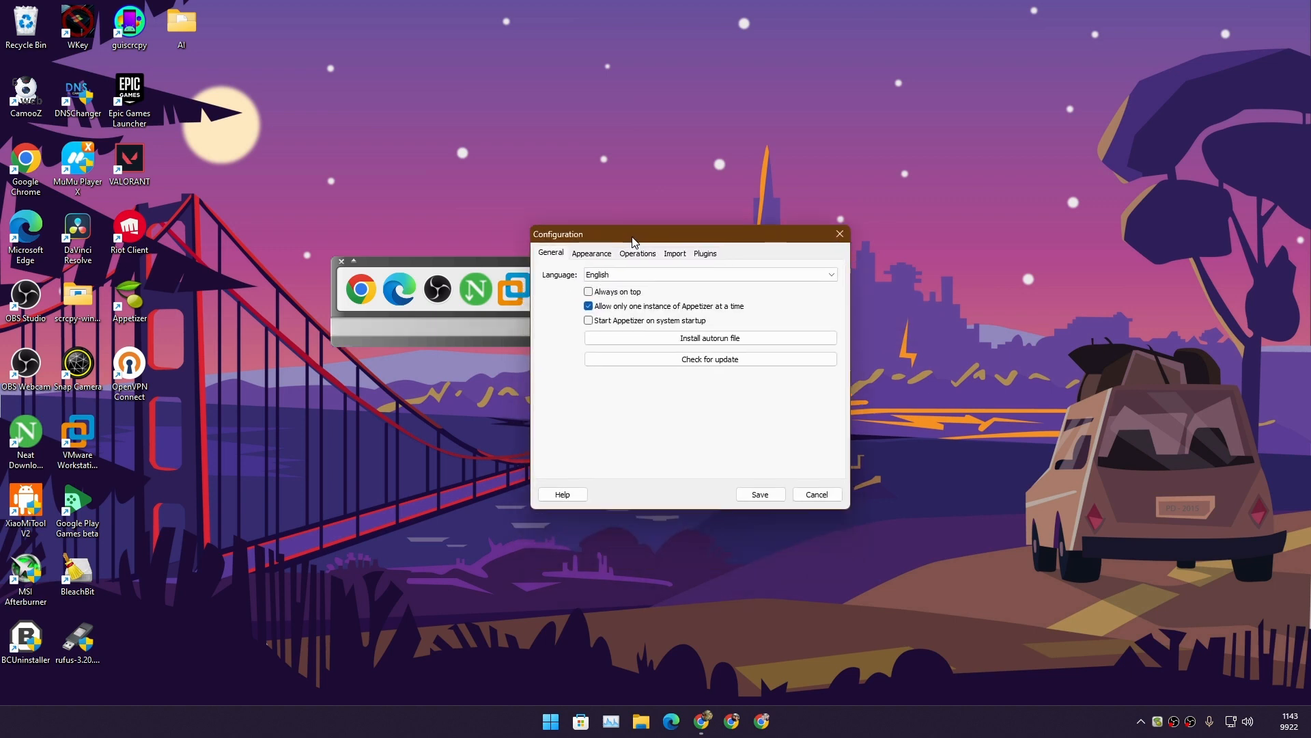
# Step: Review the Configuration dialog's Appearance orientation options, then view the installed Plugins list
pyautogui.moveTo(631, 234); pyautogui.dragTo(615, 191)
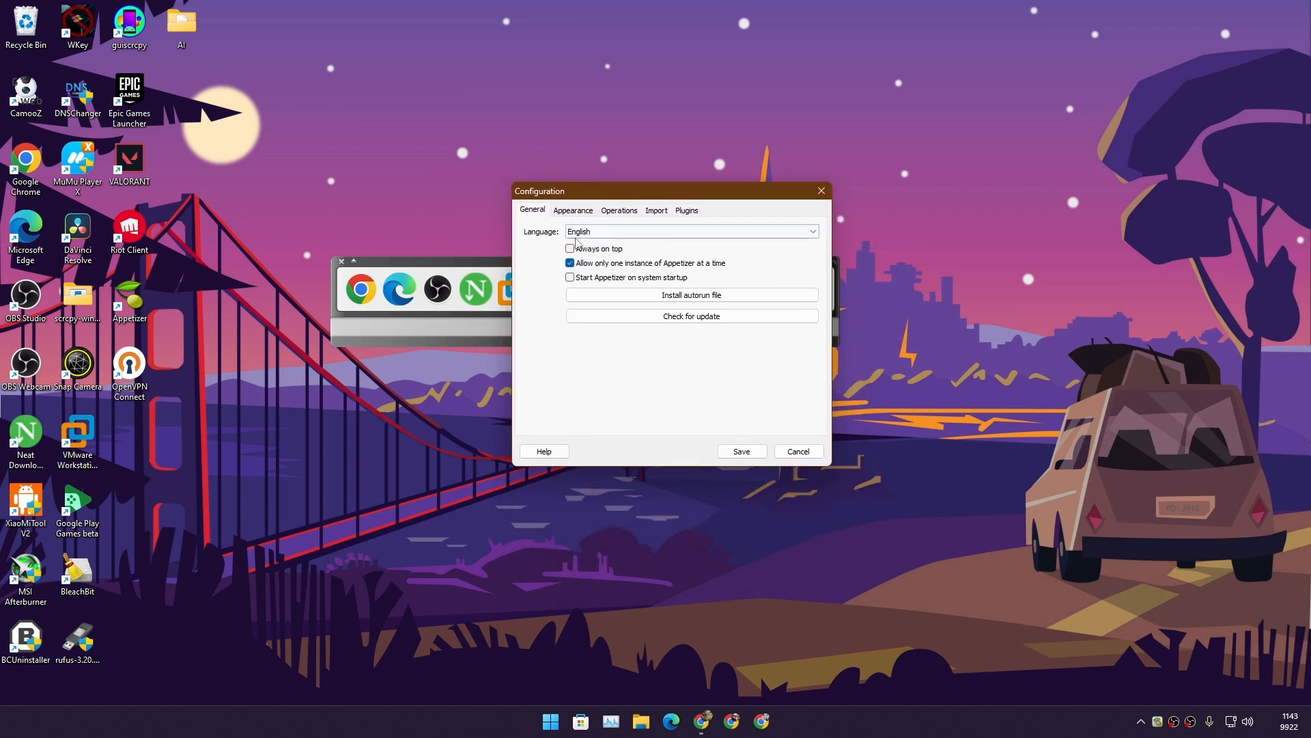
pyautogui.click(573, 209)
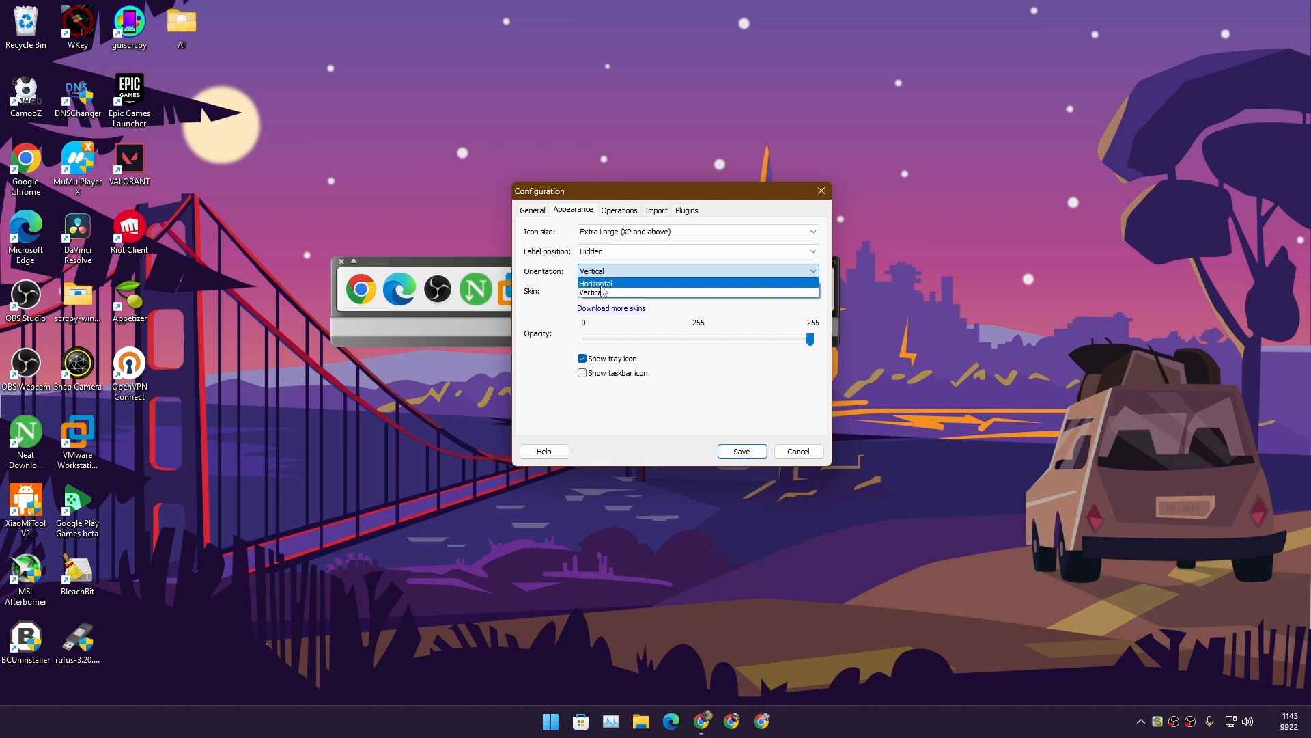
pyautogui.click(595, 283)
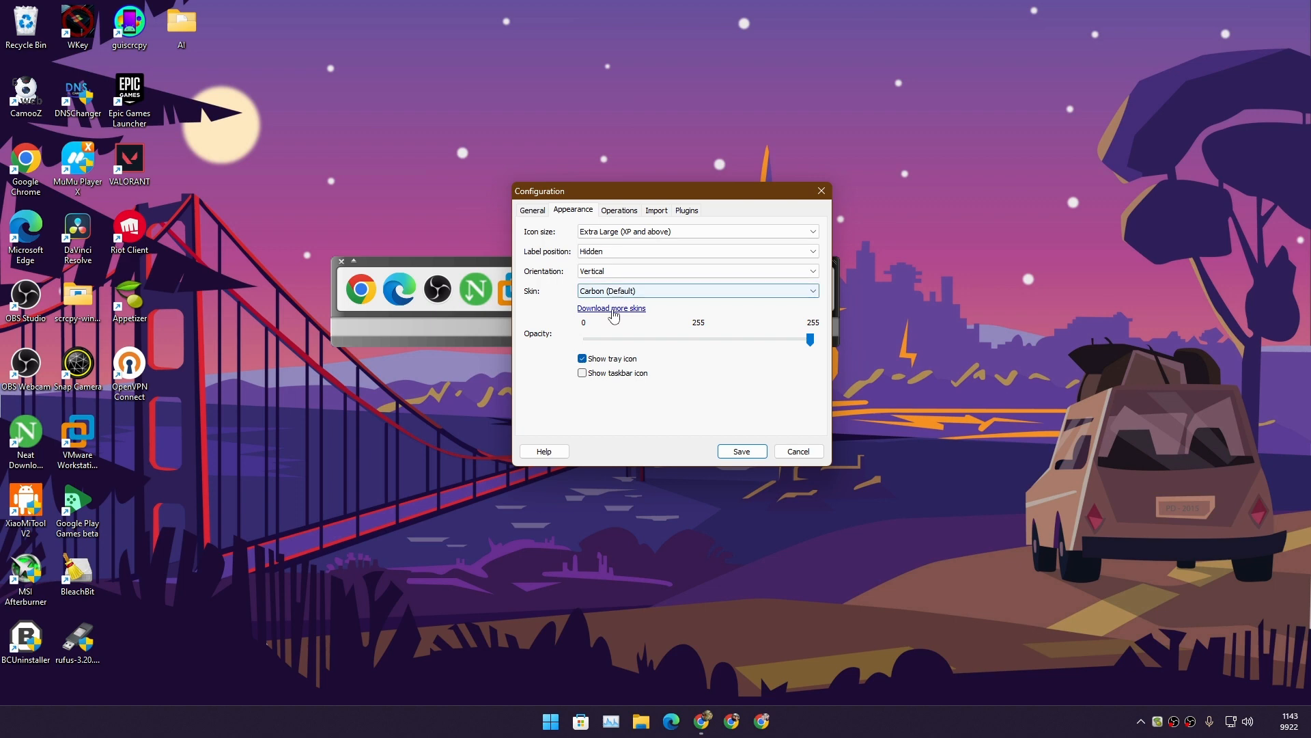
pyautogui.click(686, 210)
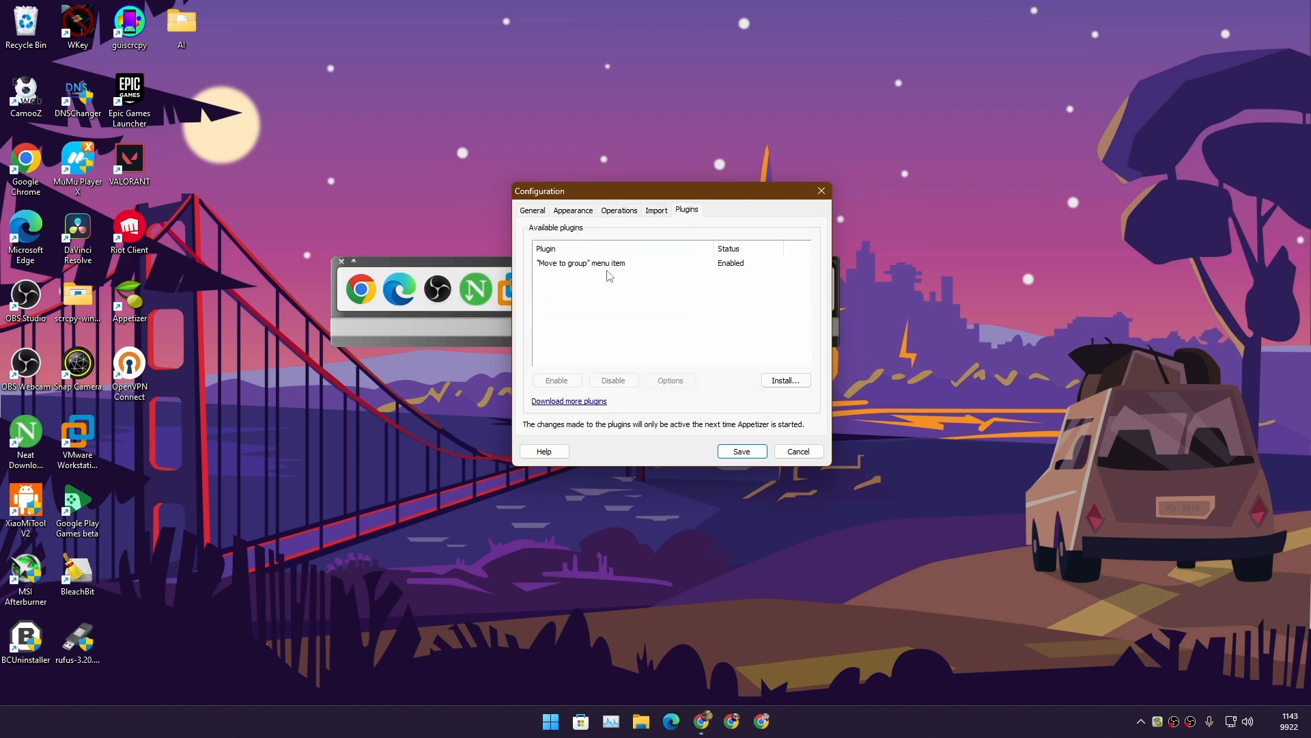
# Step: Open 'Download more plugins' and go to the Plugins page on appetizer.cozic.net
pyautogui.click(567, 402)
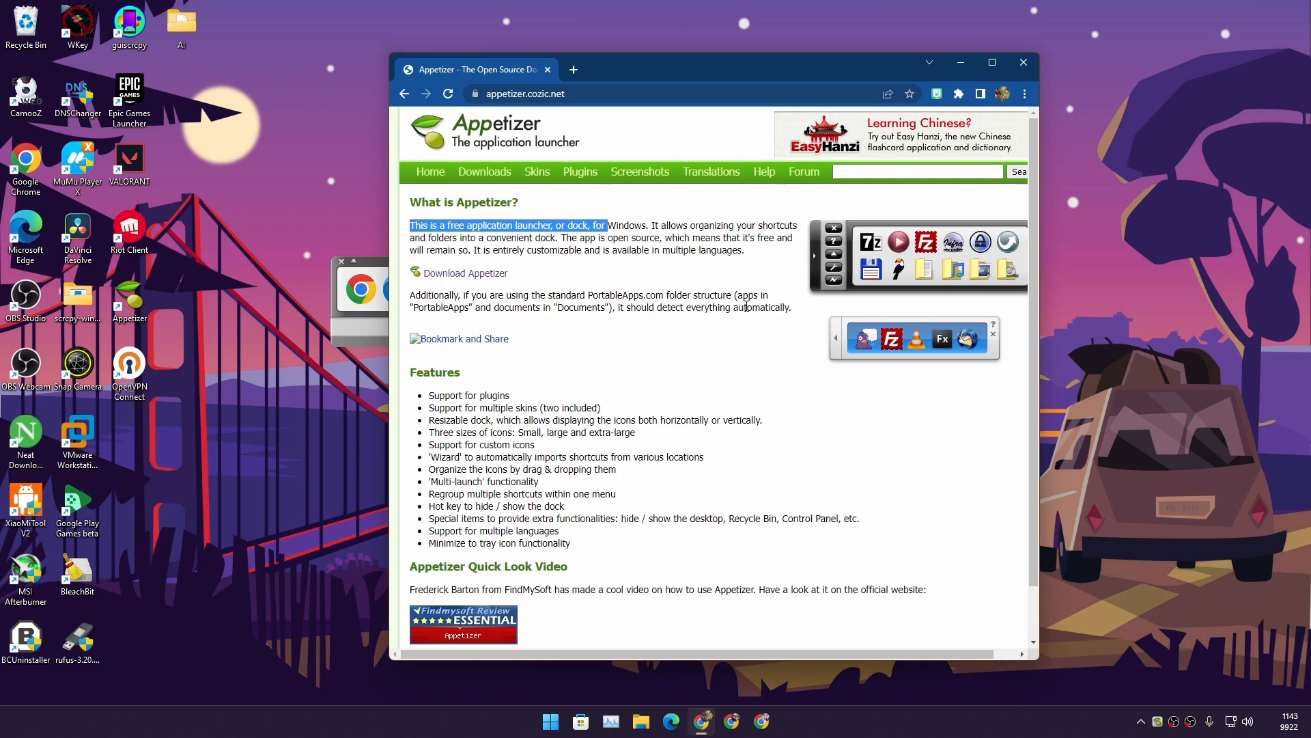
pyautogui.click(580, 172)
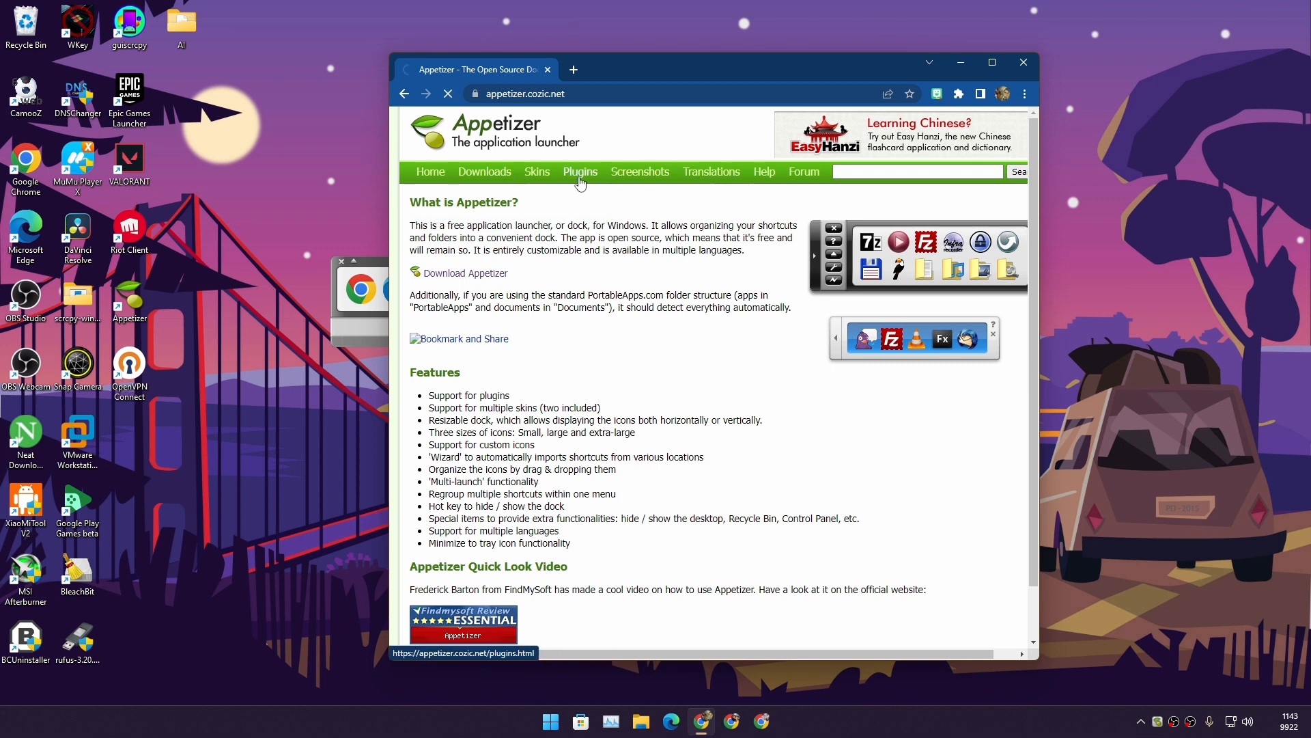
pyautogui.click(580, 171)
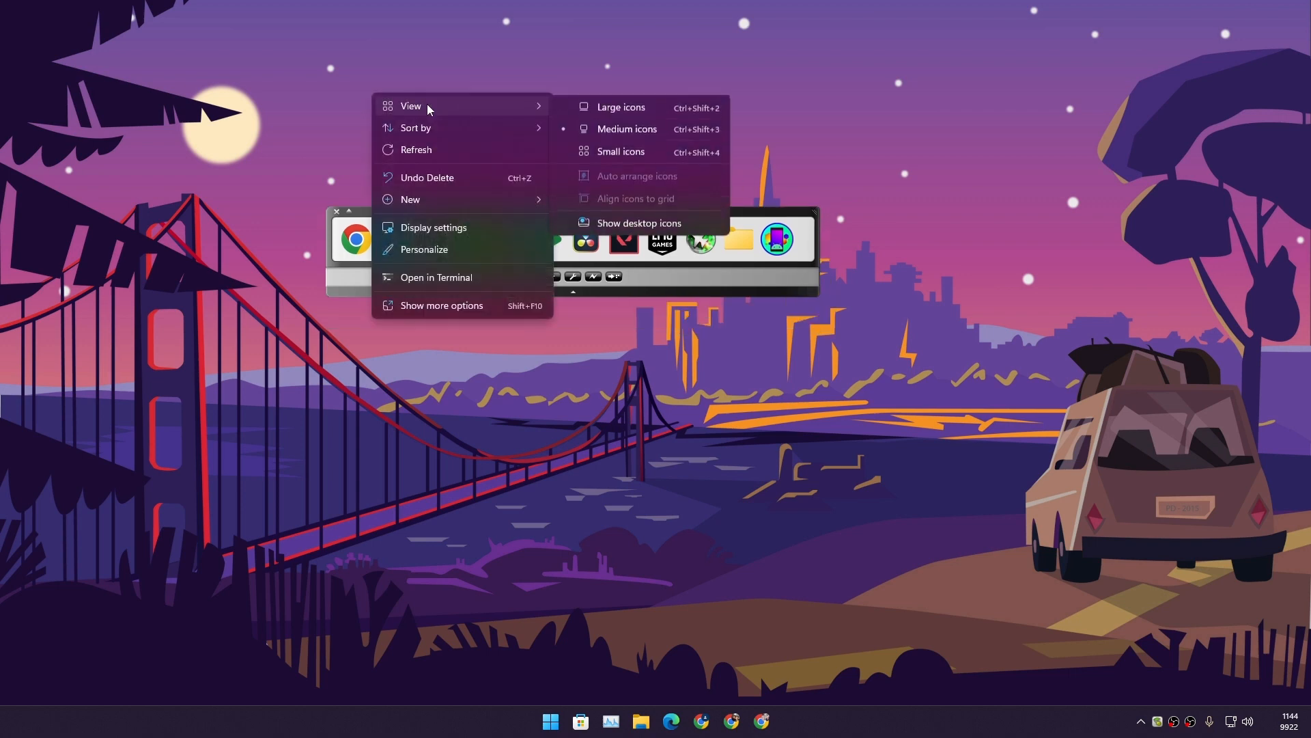
# Step: Tick Control and Alt for the hide/show bar hotkey, pick a key, and save
pyautogui.click(638, 222)
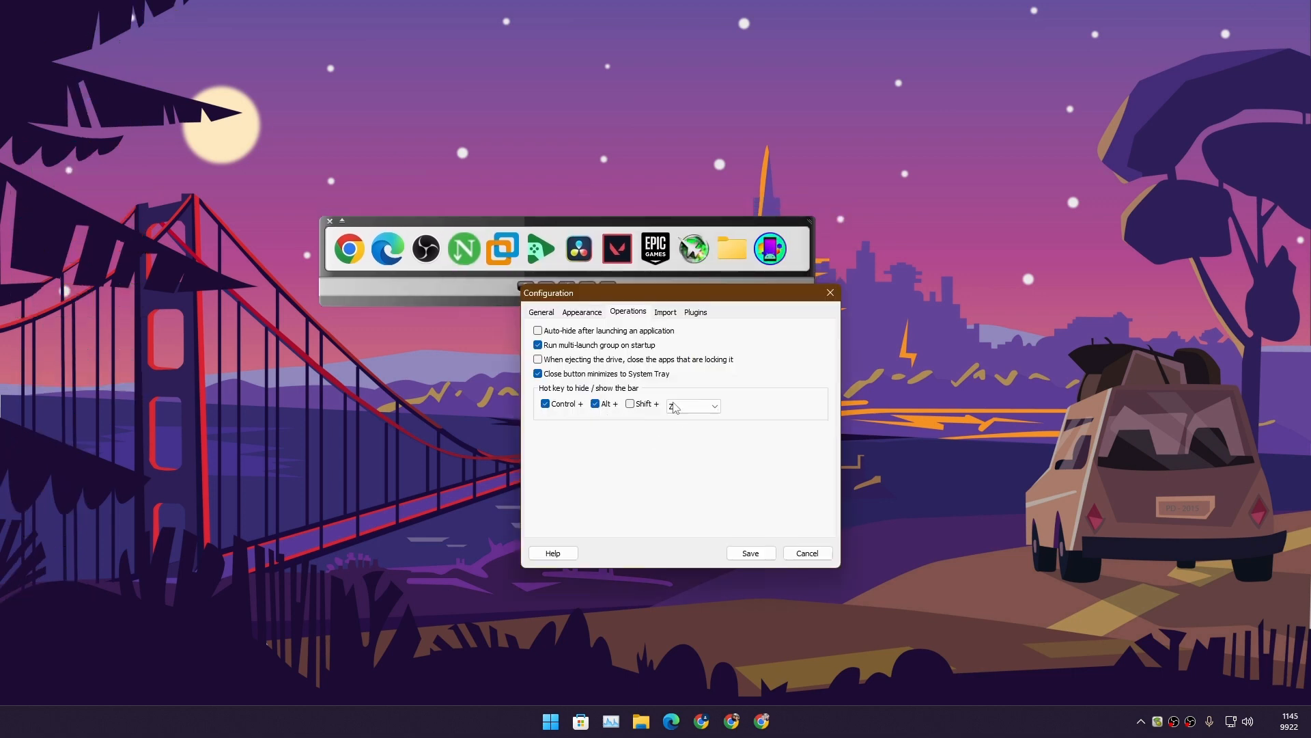
pyautogui.moveTo(651, 422)
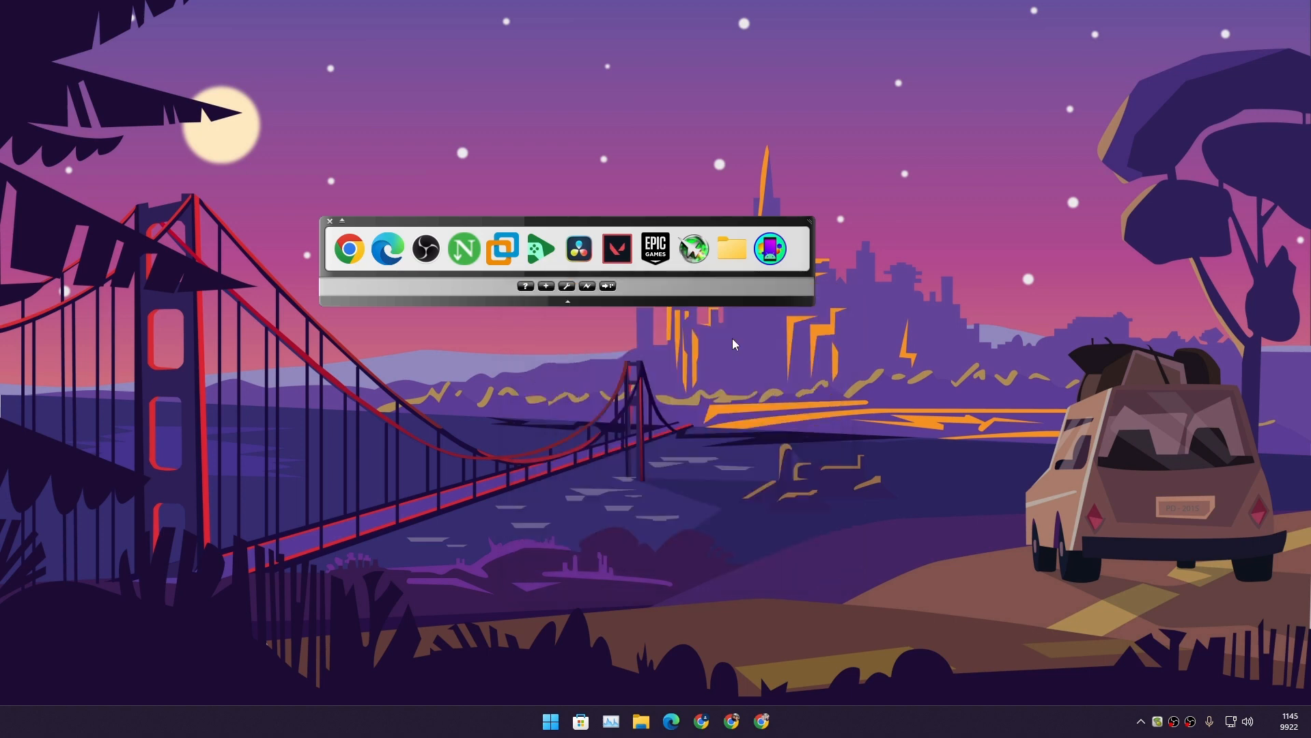
pyautogui.click(331, 216)
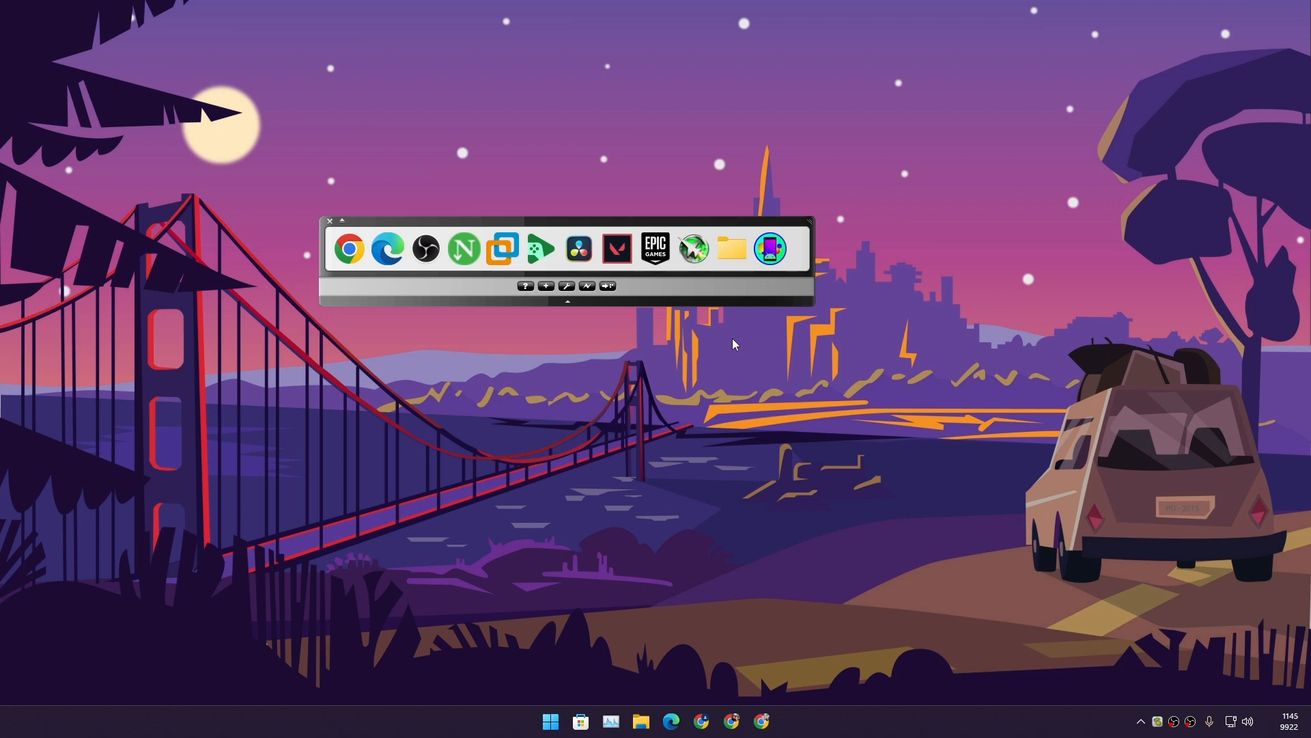
pyautogui.click(333, 219)
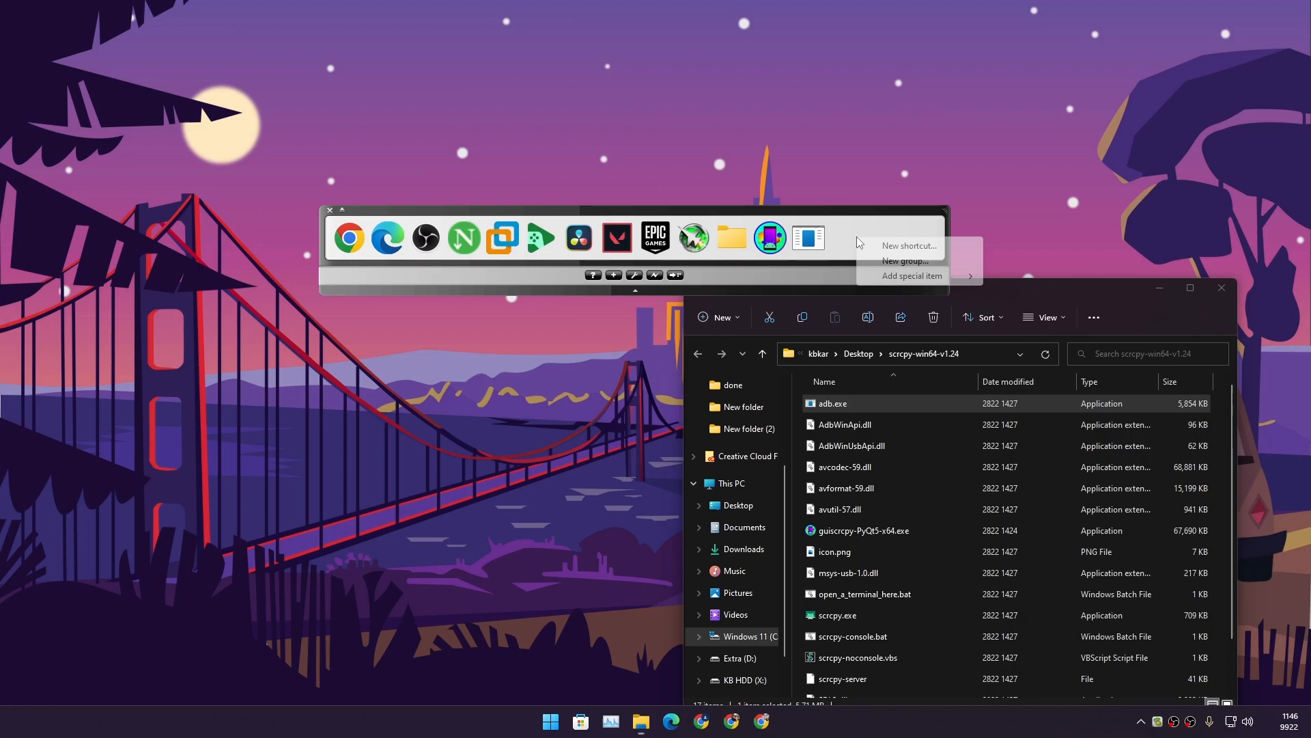
# Step: Remove the newest document icon from the dock and confirm with Yes
pyautogui.click(909, 277)
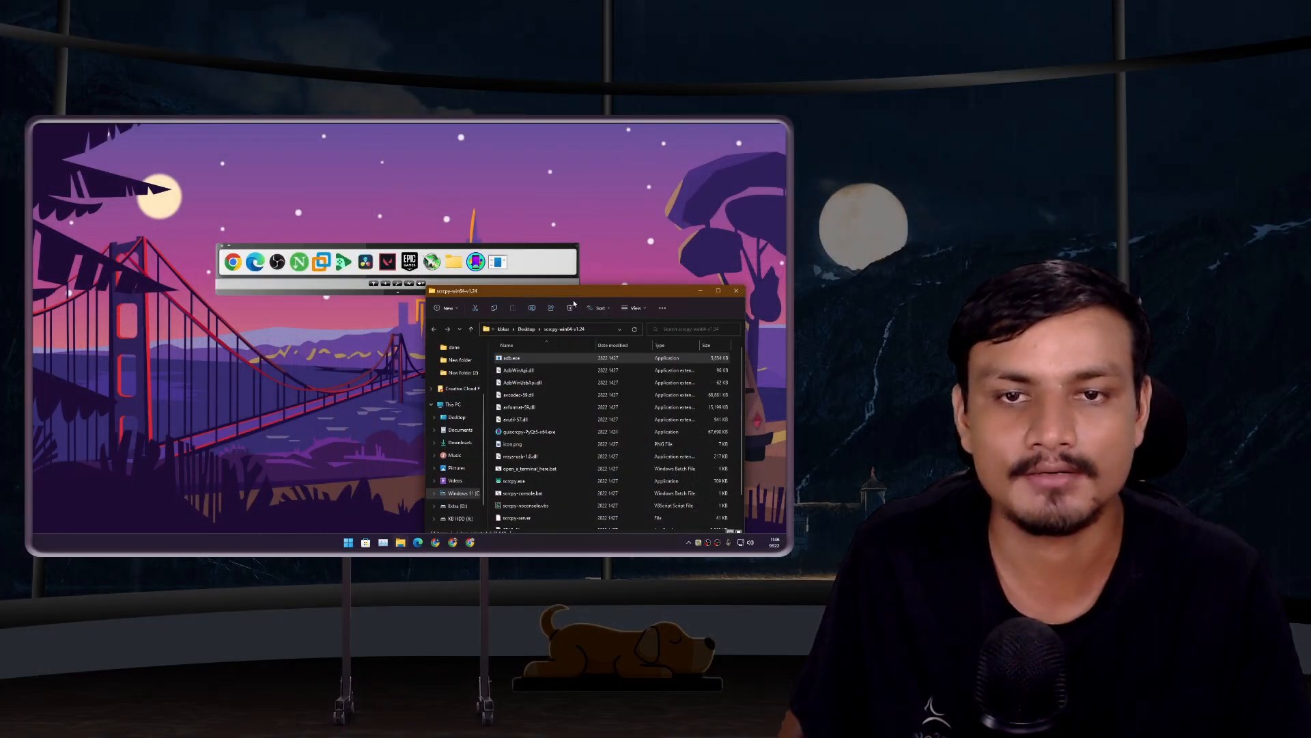
pyautogui.rightClick(498, 261)
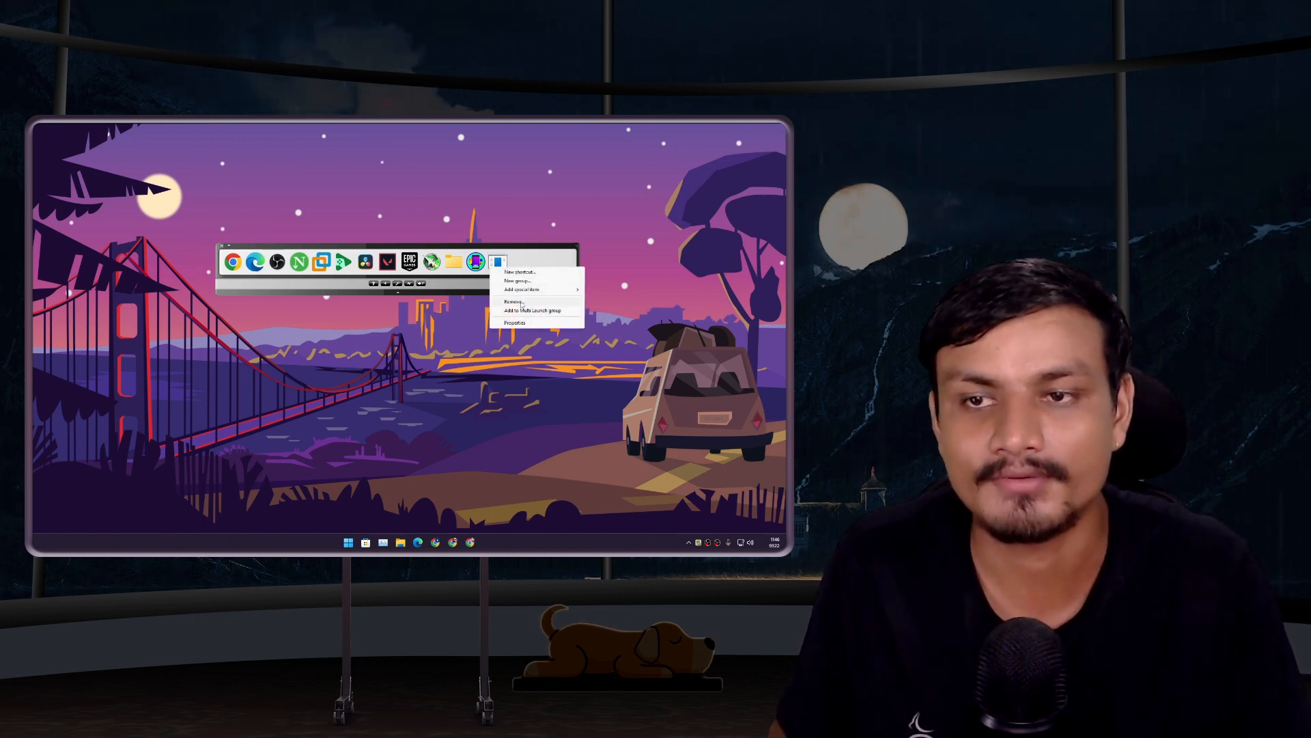
pyautogui.click(513, 301)
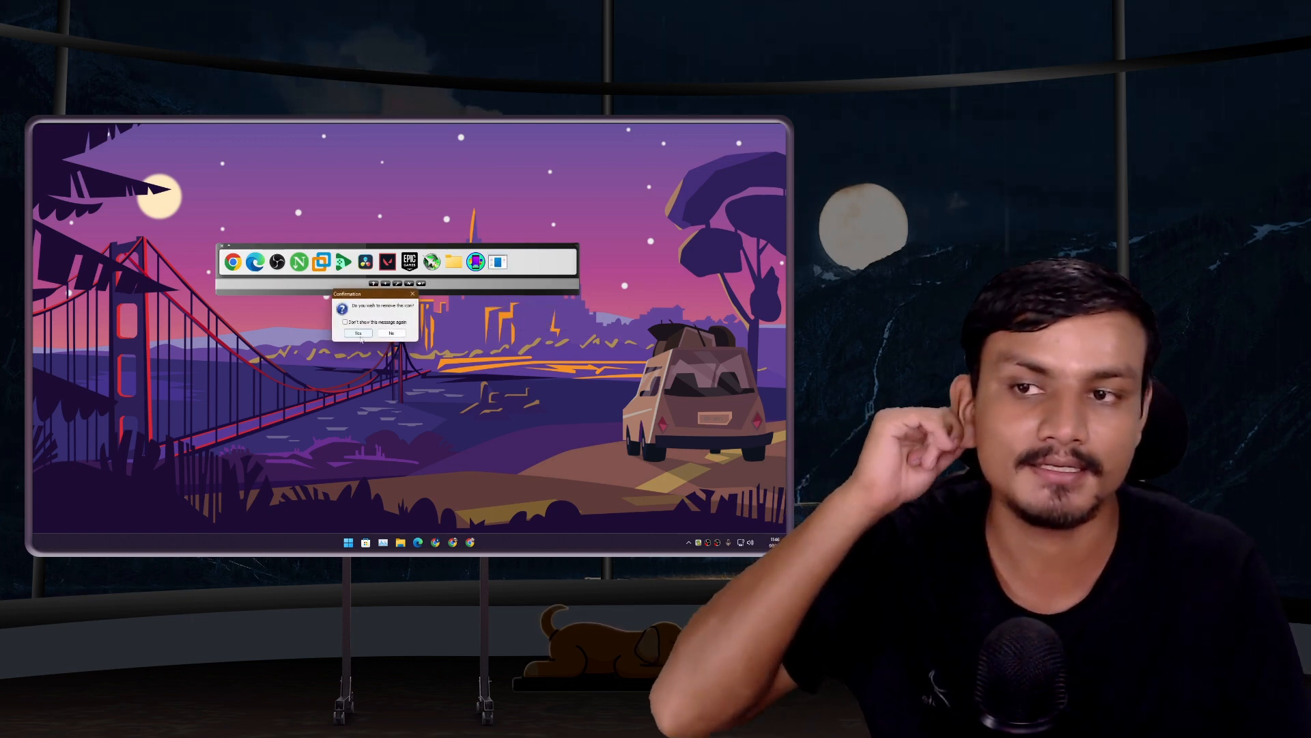
pyautogui.click(357, 333)
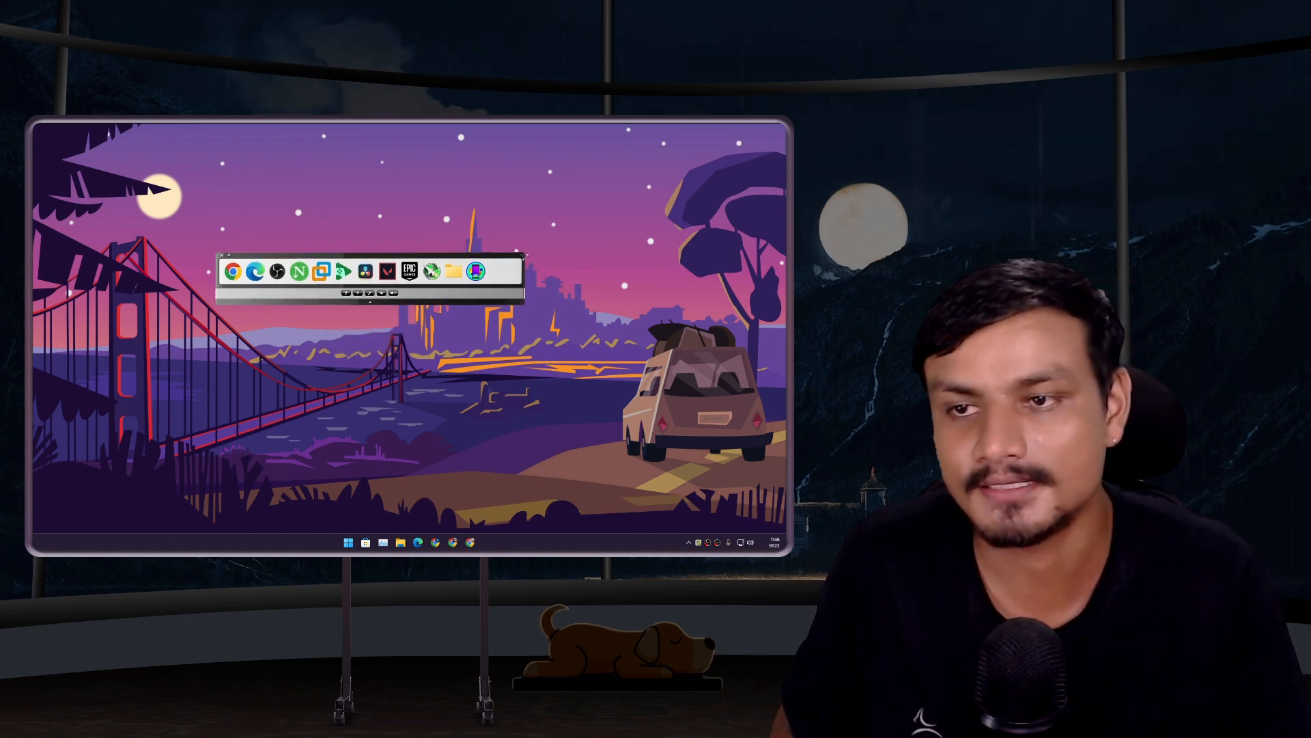